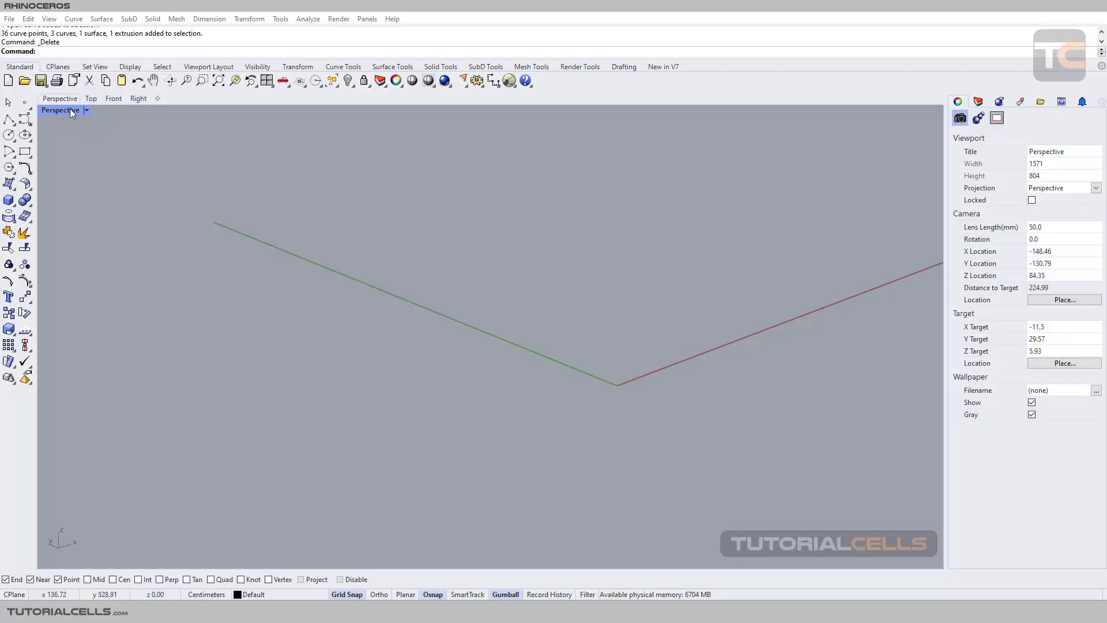
Step: Open the Curve flyout from the left toolbar as a floating panel
{"action": "left_click", "coordinate": [9, 120]}
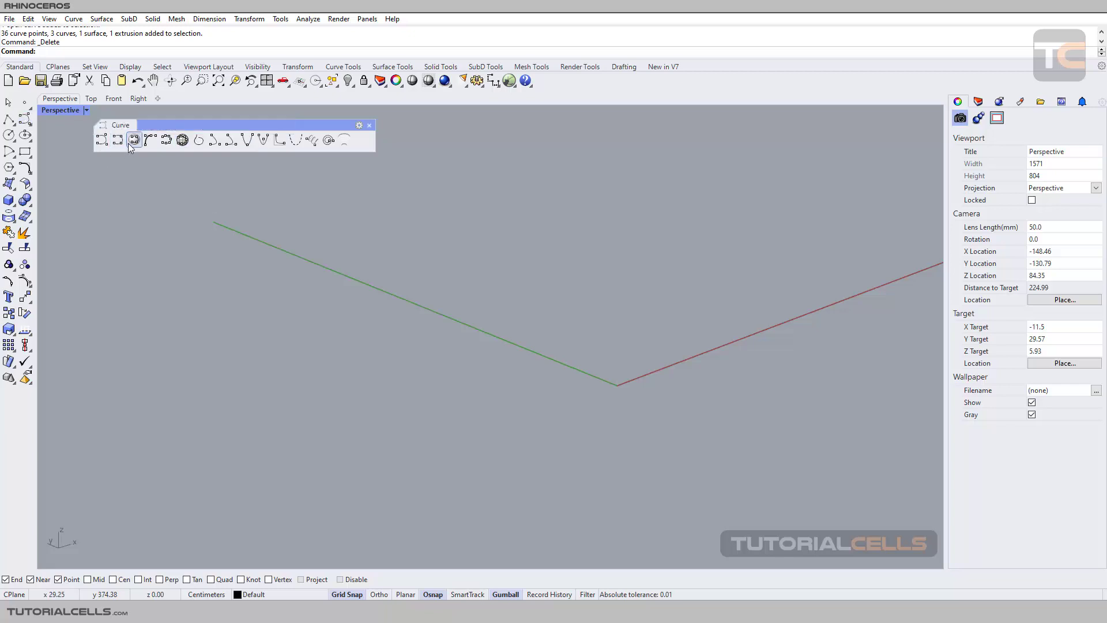
{"action": "mouse_move", "coordinate": [133, 140]}
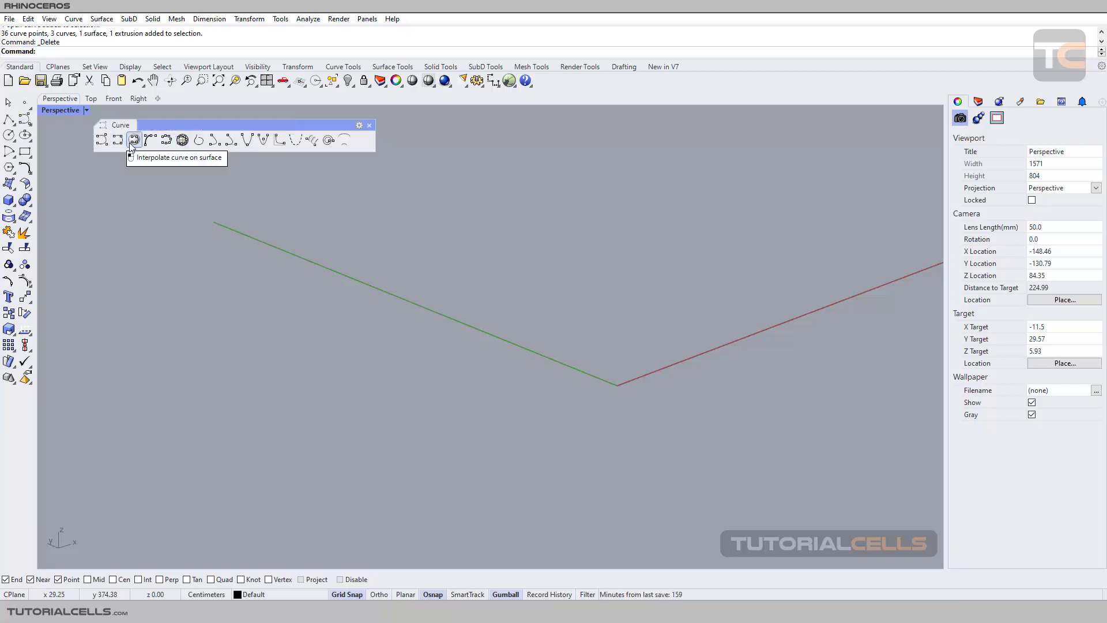
{"action": "mouse_move", "coordinate": [347, 349]}
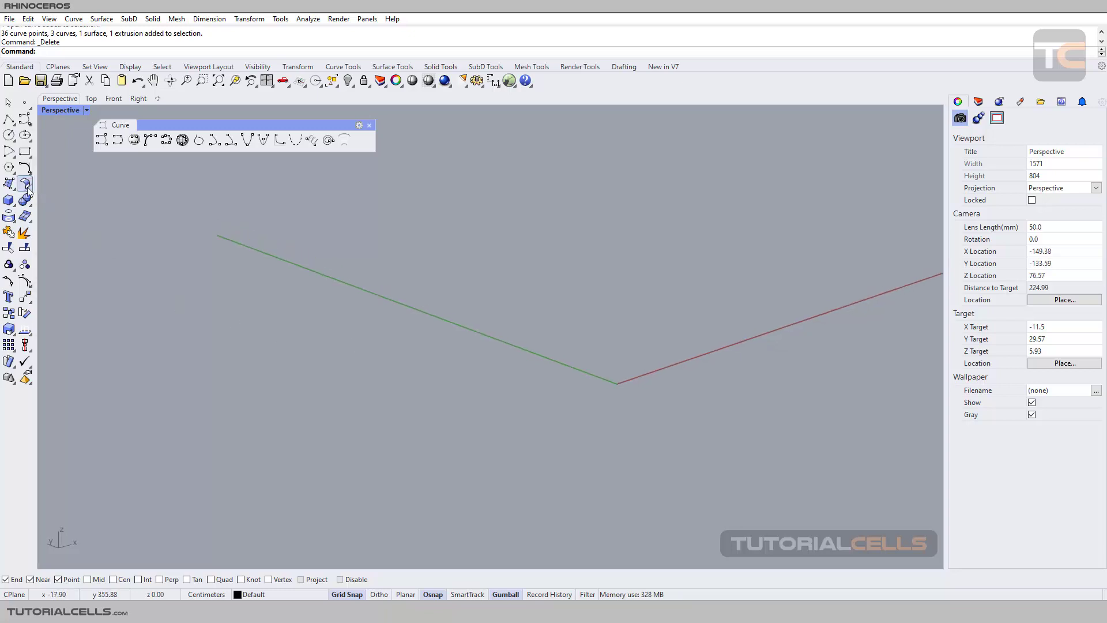
Step: Place a sphere from the Solid tools and start the wavy profile curve beside it
{"action": "left_click", "coordinate": [9, 200]}
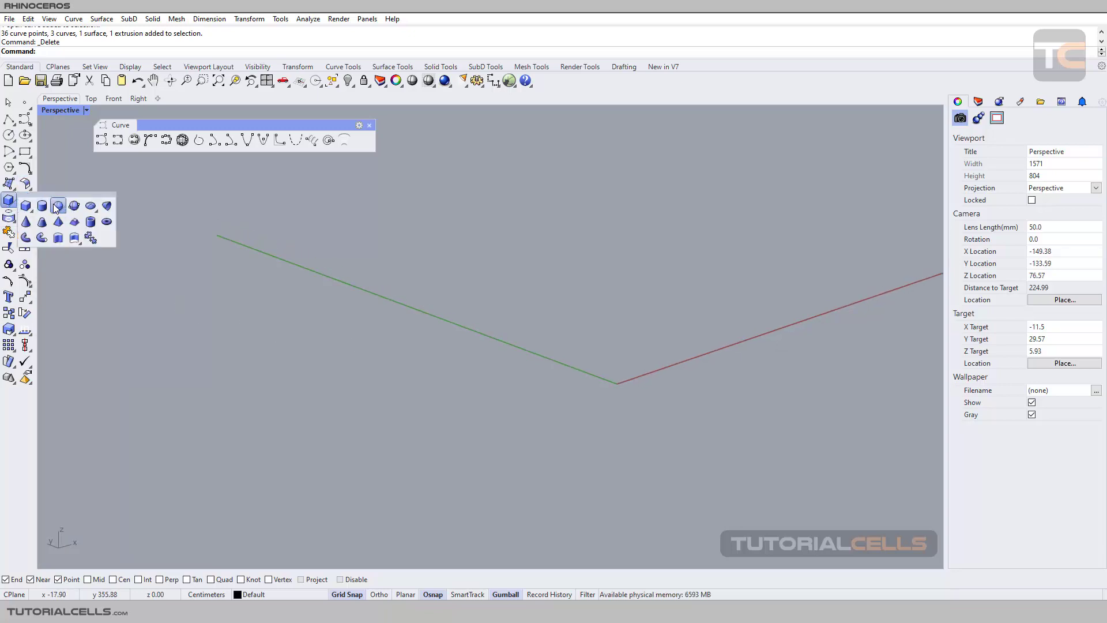
{"action": "left_click", "coordinate": [58, 205]}
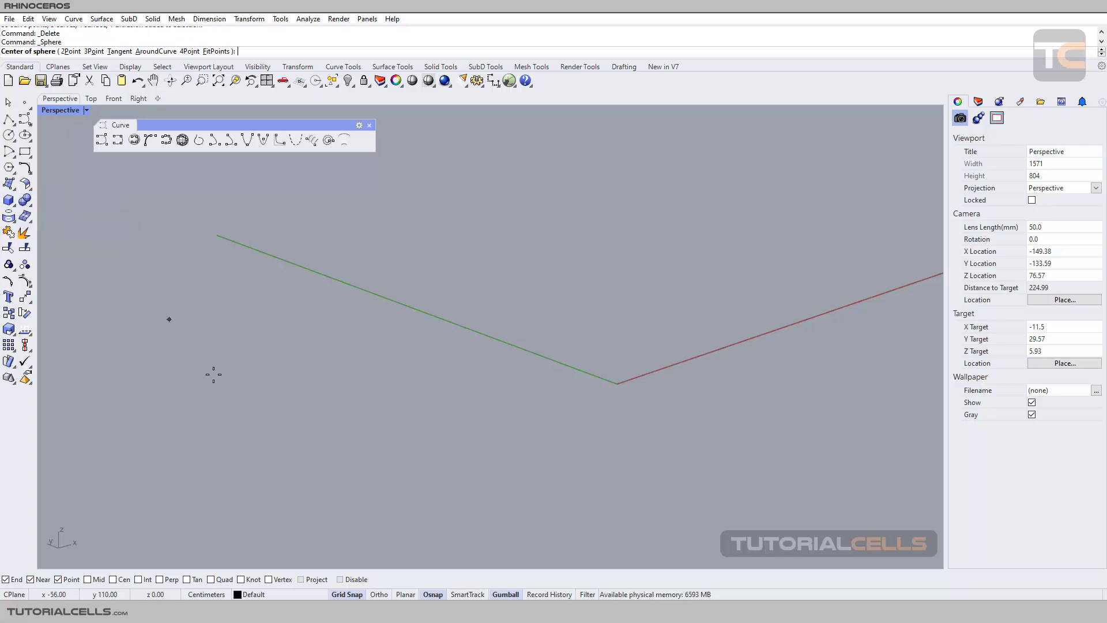
{"action": "left_click", "coordinate": [213, 374]}
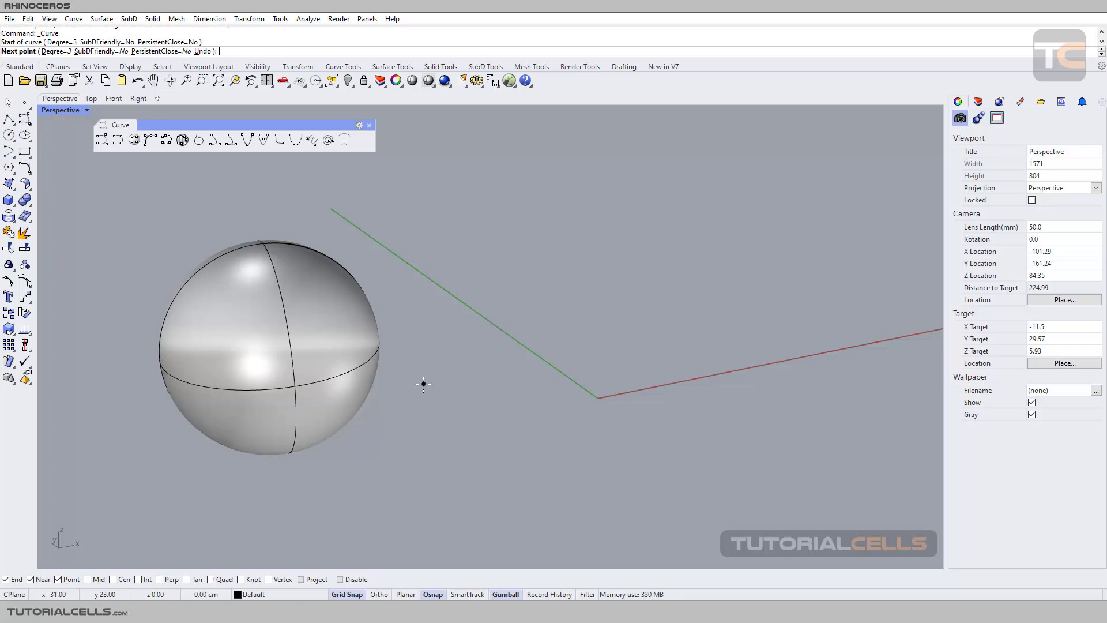
{"action": "left_click", "coordinate": [751, 325]}
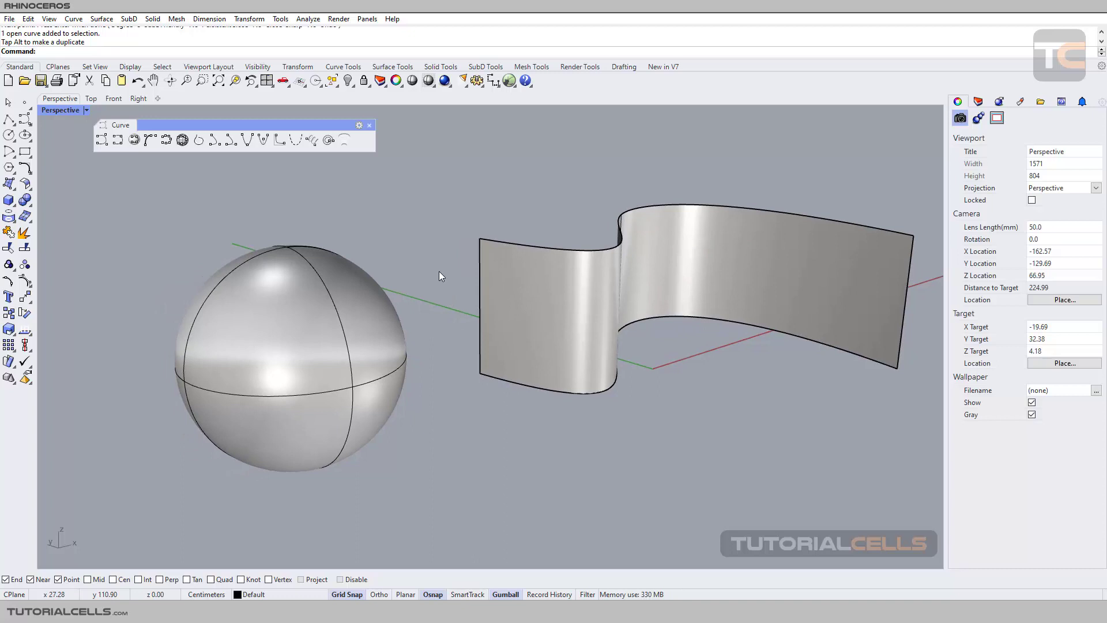
{"action": "mouse_move", "coordinate": [134, 139]}
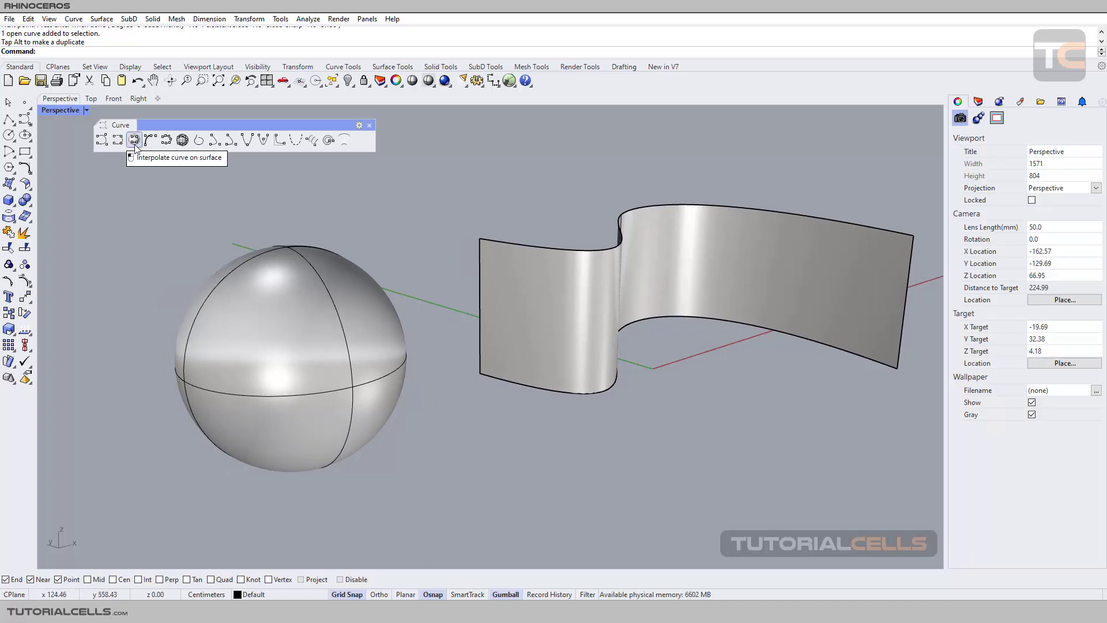
Step: Draw an Interpolate-on-Surface curve through points picked on the sphere
{"action": "left_click", "coordinate": [133, 139]}
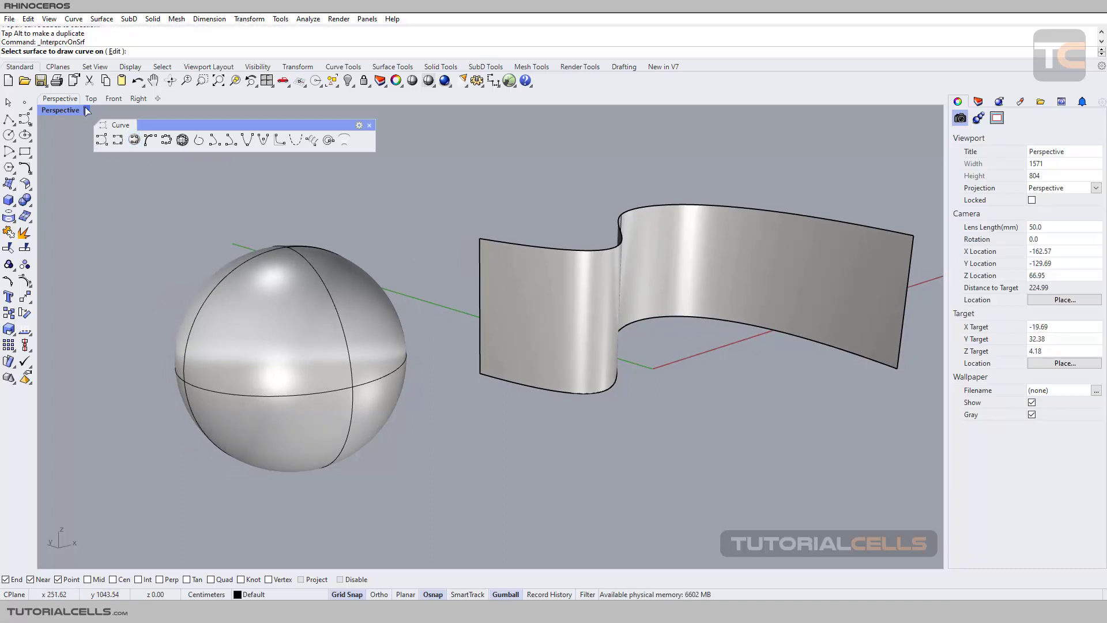
{"action": "mouse_move", "coordinate": [313, 319]}
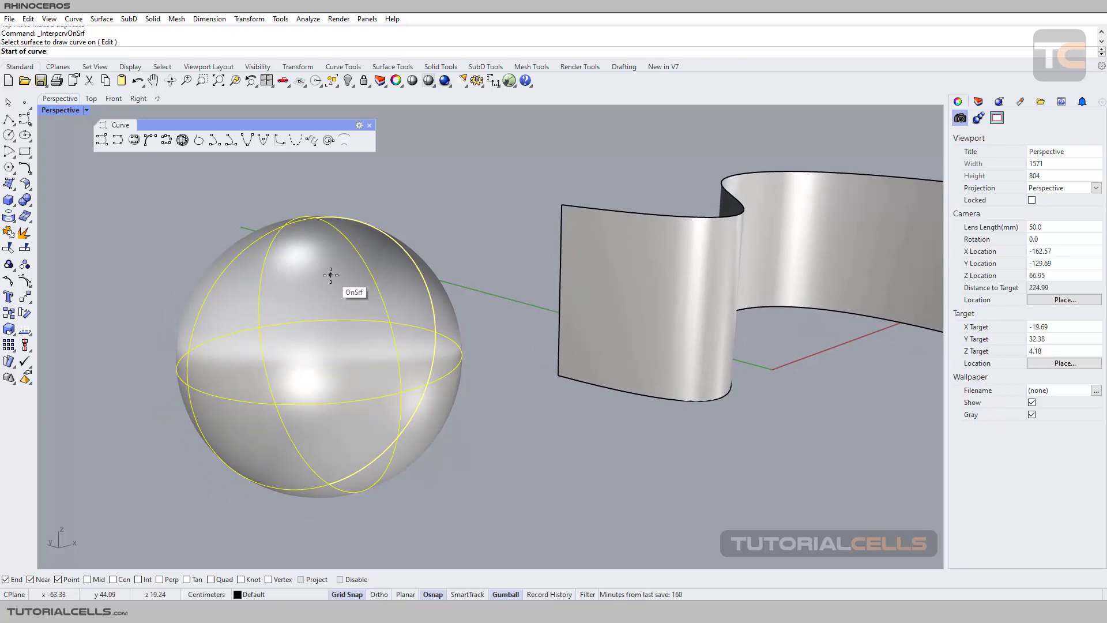
{"action": "left_click", "coordinate": [330, 274]}
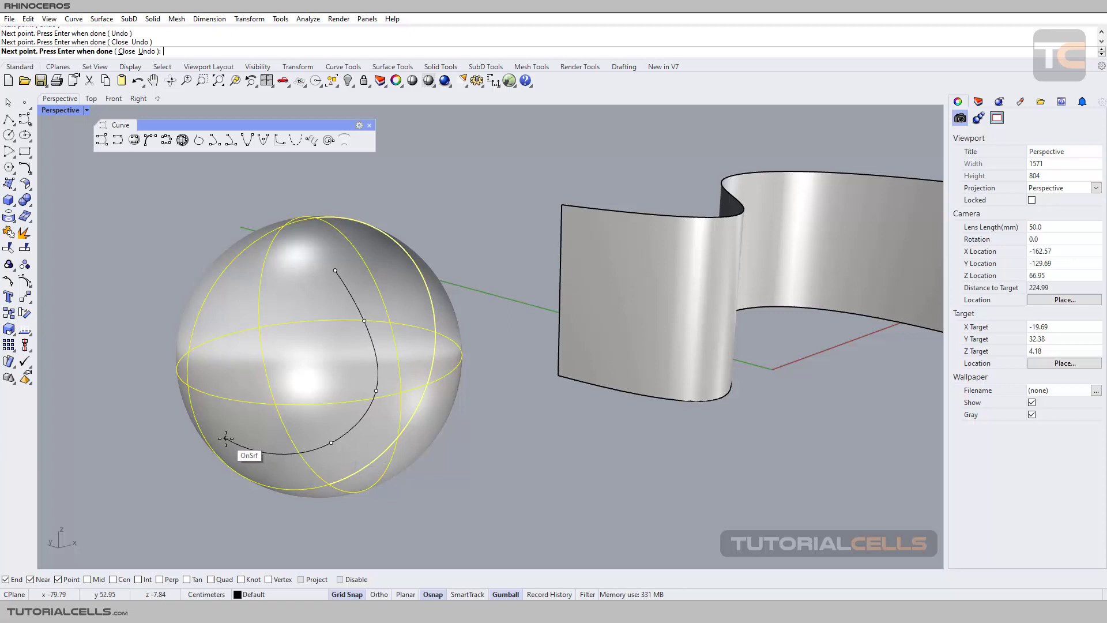
{"action": "left_click", "coordinate": [284, 269]}
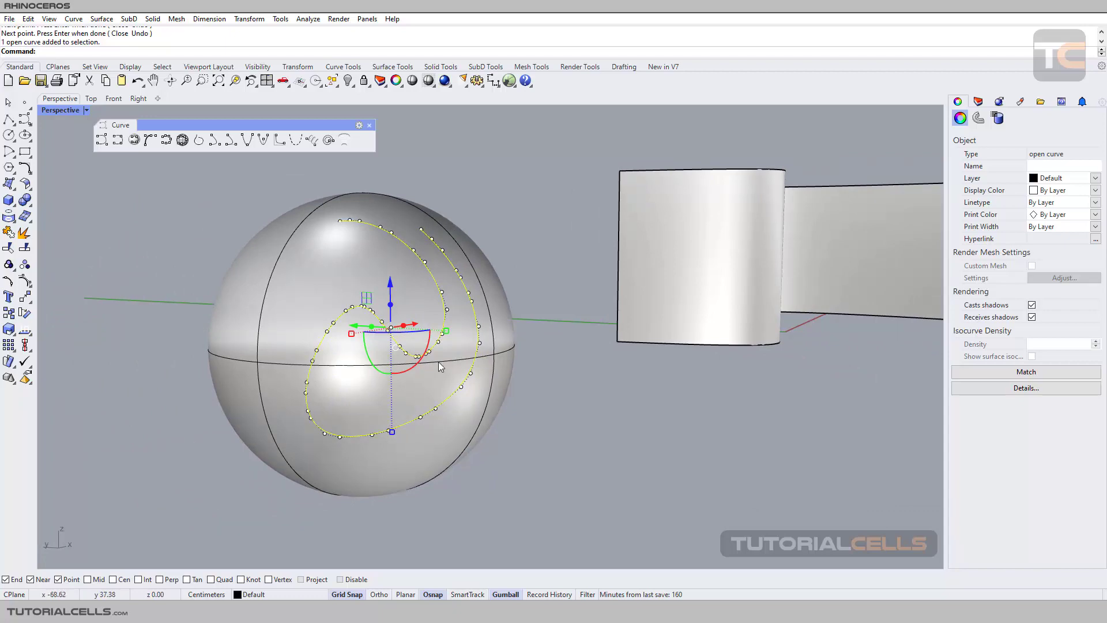
{"action": "mouse_move", "coordinate": [327, 309]}
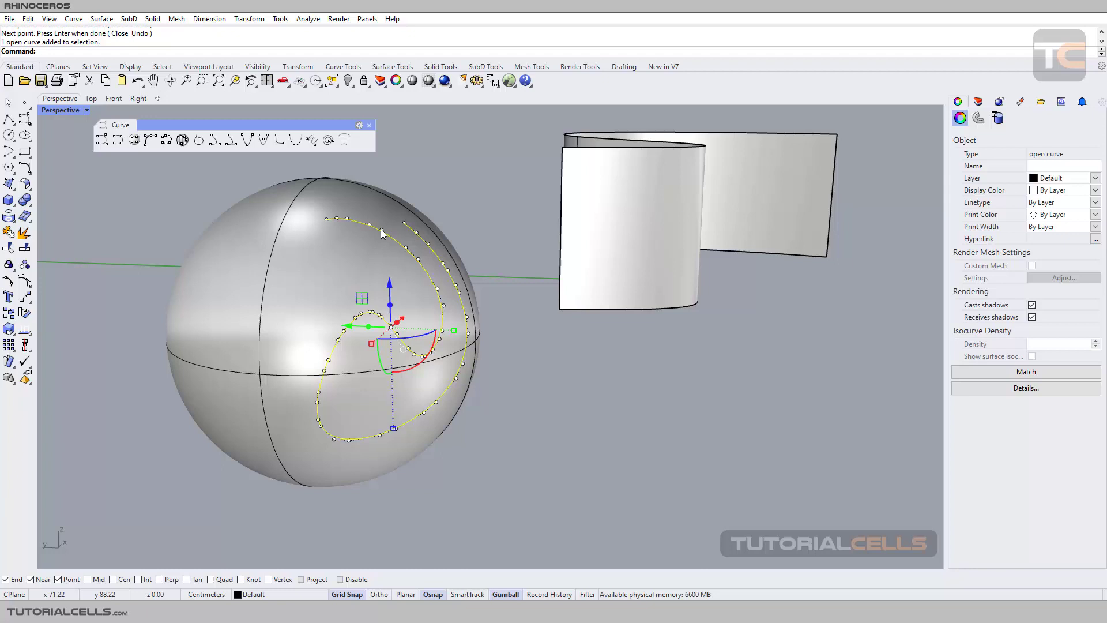
{"action": "mouse_move", "coordinate": [429, 284]}
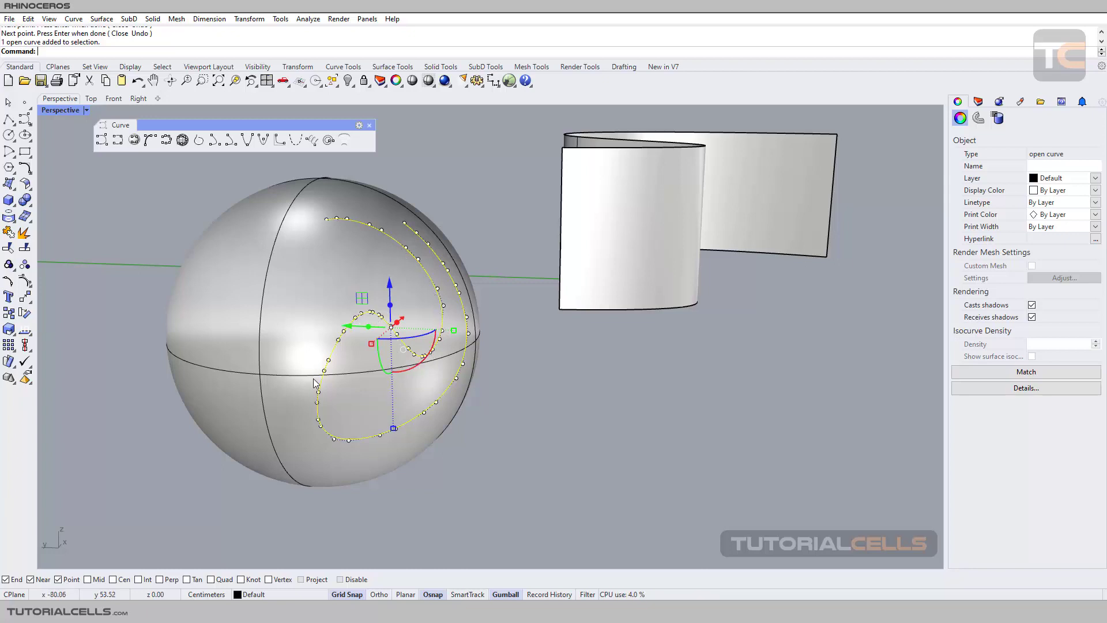
{"action": "mouse_move", "coordinate": [409, 230]}
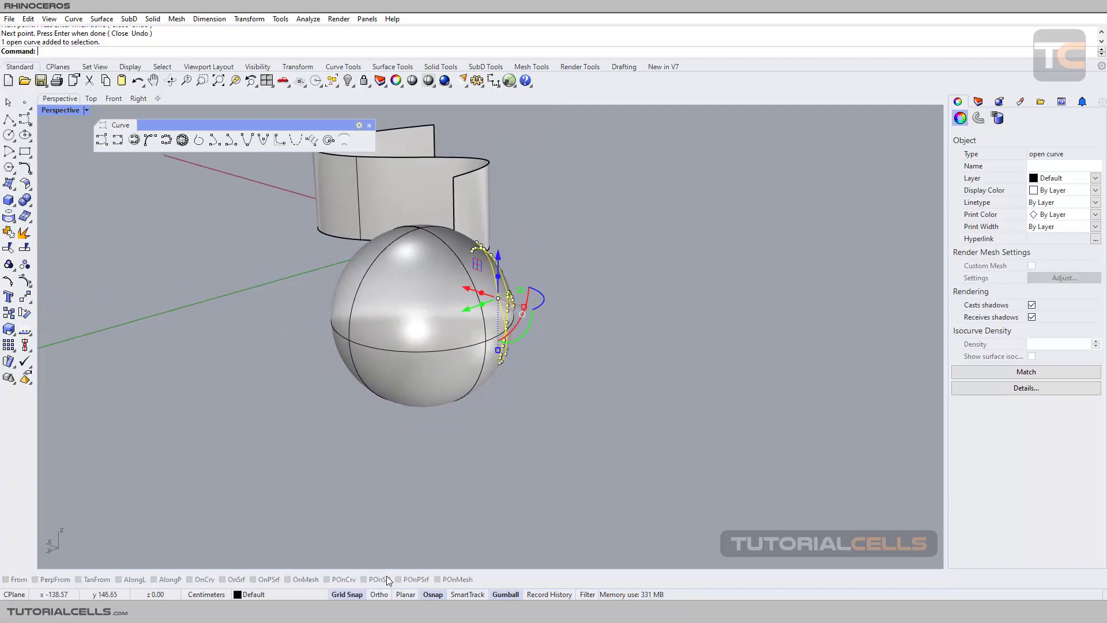
{"action": "mouse_move", "coordinate": [380, 580]}
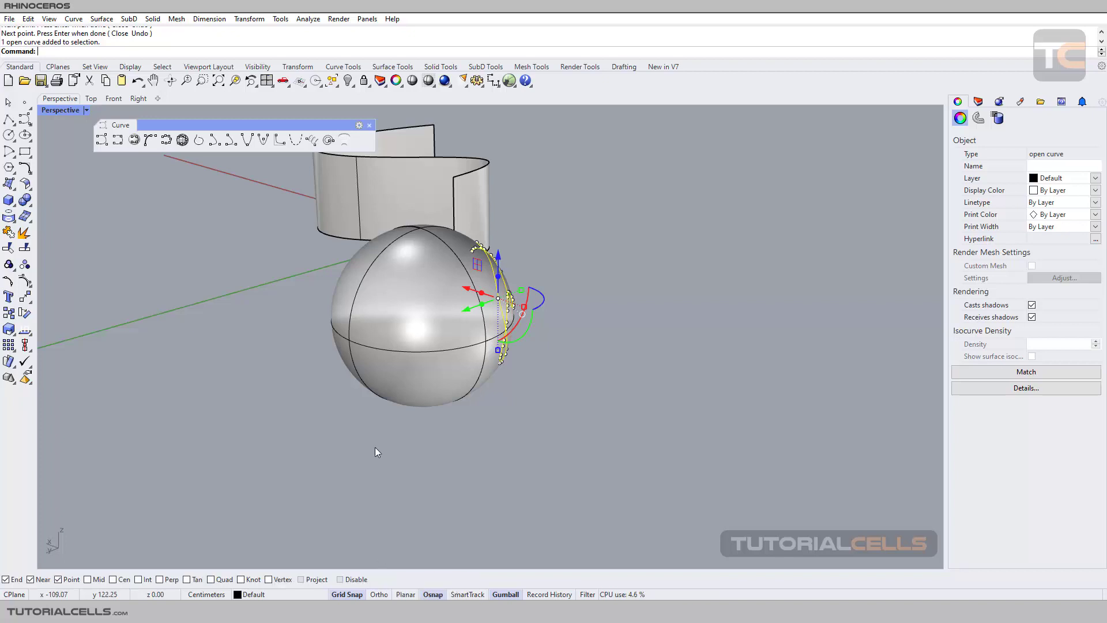
{"action": "mouse_move", "coordinate": [32, 123]}
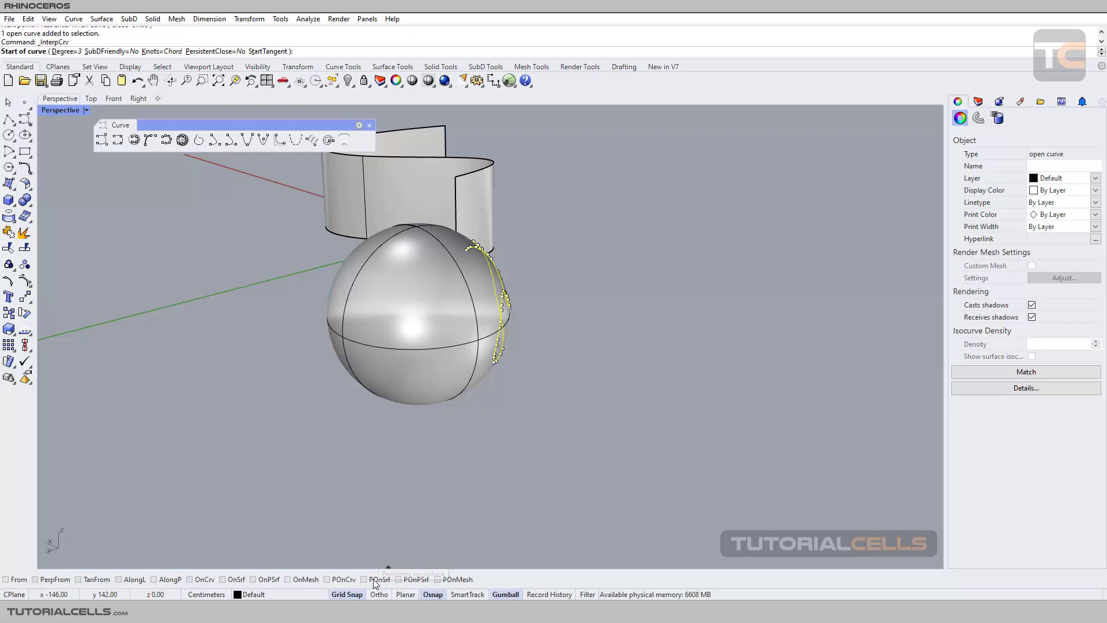
Step: With PersistentOnSrf snapped to the sphere, draw a curve through points on it
{"action": "left_click", "coordinate": [380, 579]}
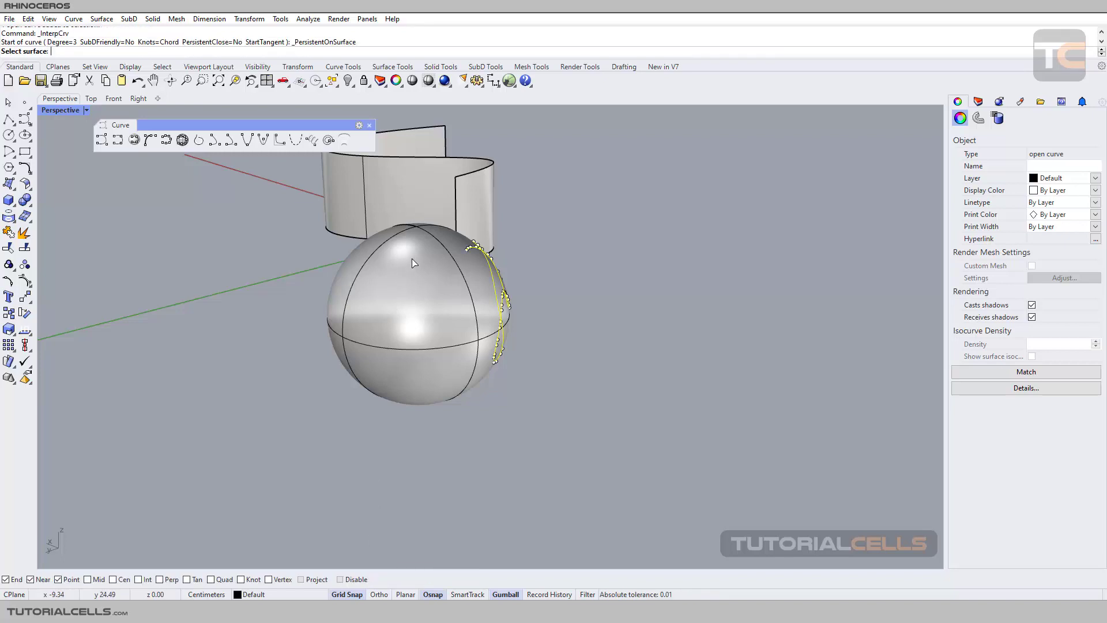
{"action": "left_click", "coordinate": [413, 267]}
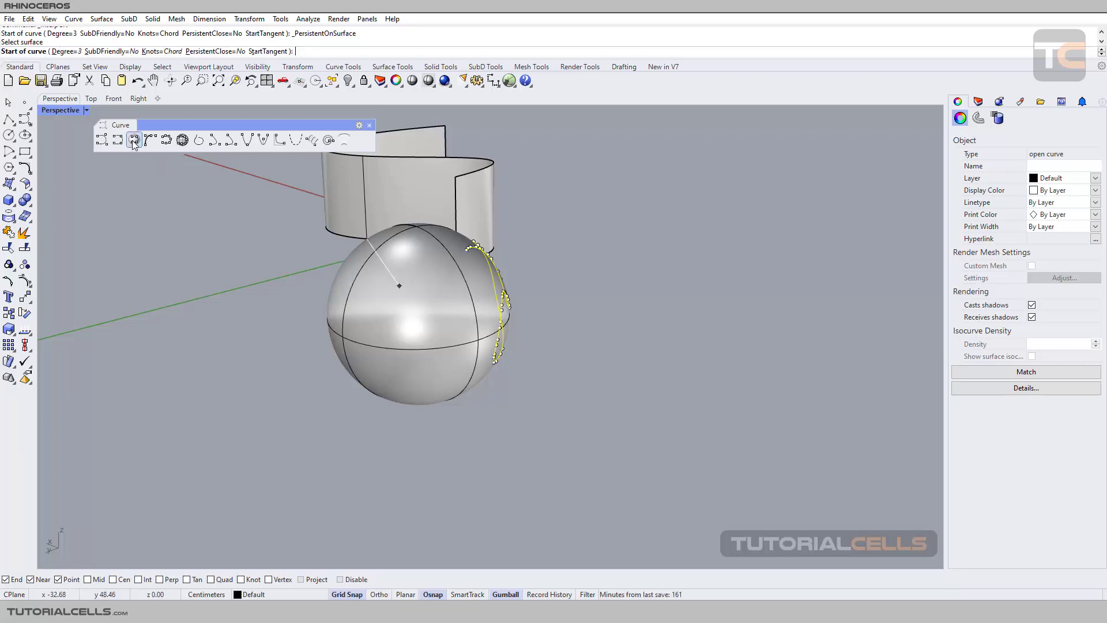
{"action": "left_click", "coordinate": [399, 286]}
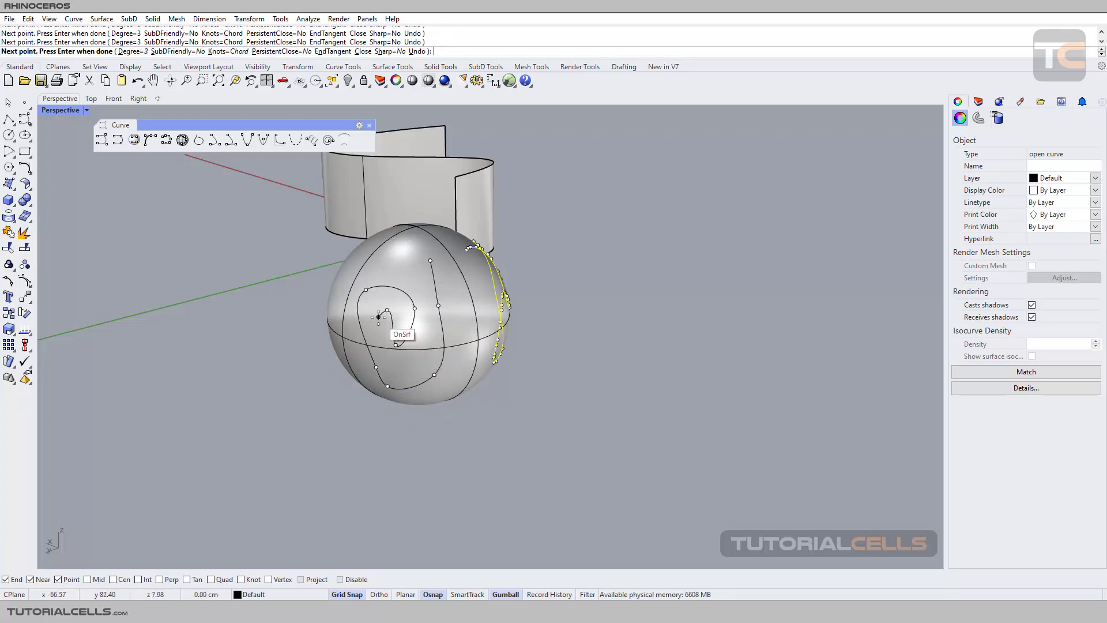
{"action": "key", "text": "Enter"}
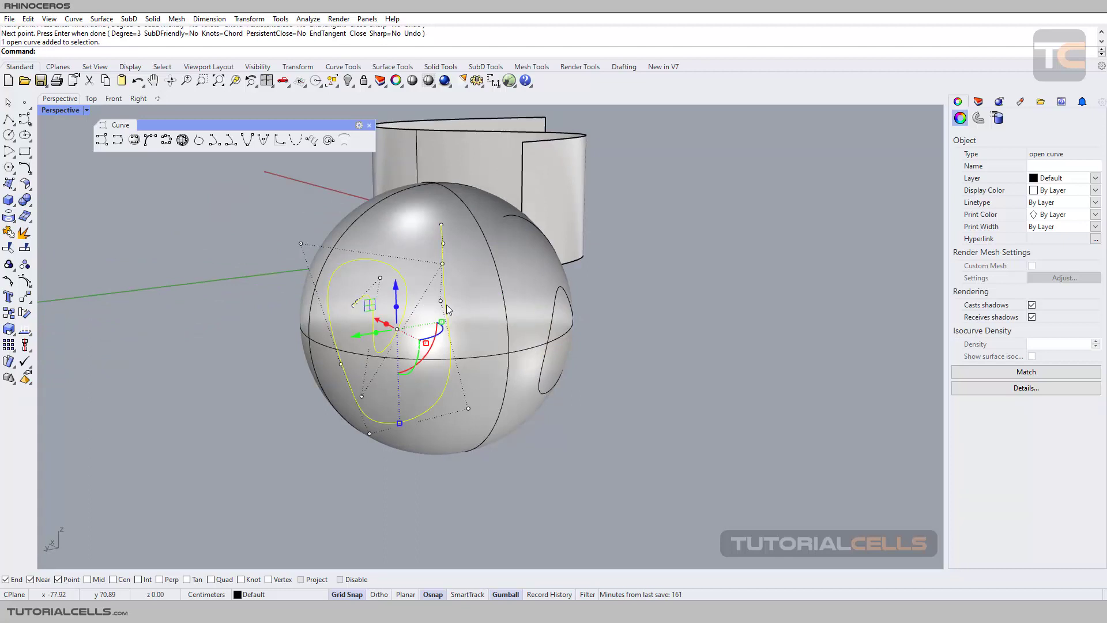
{"action": "mouse_move", "coordinate": [448, 243]}
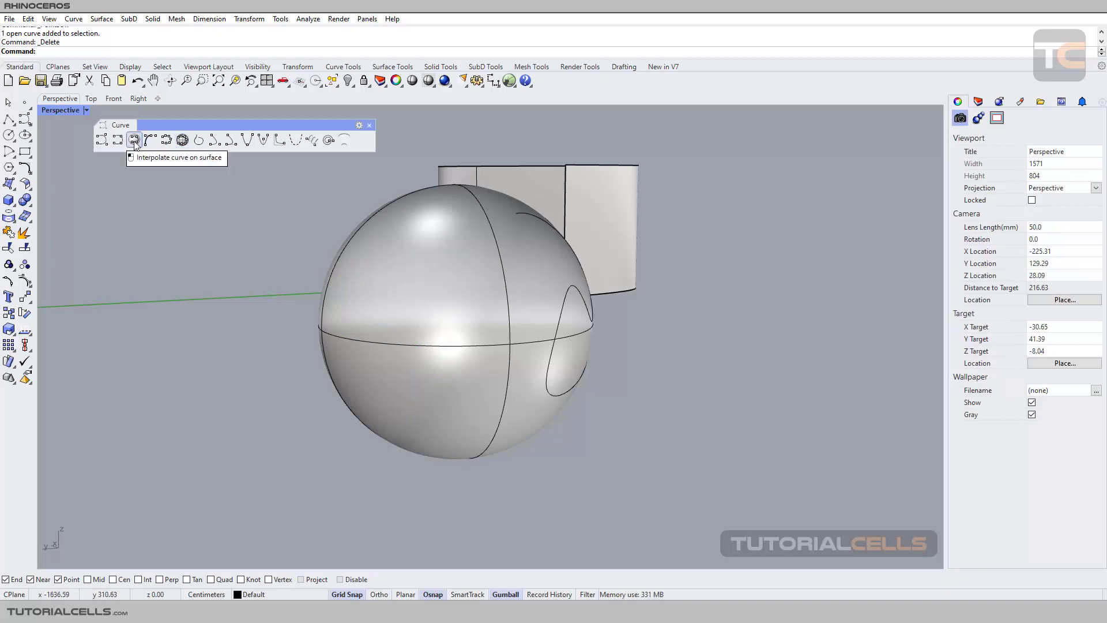
{"action": "mouse_move", "coordinate": [327, 251]}
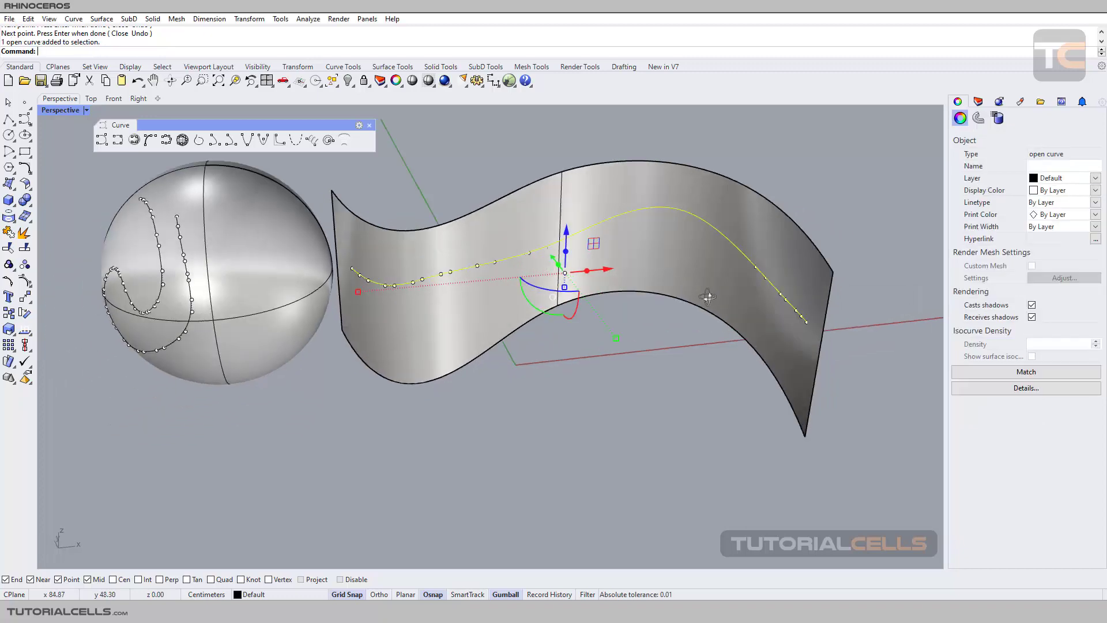
Step: Orbit the view to check the curve drawn across the wavy surface
{"action": "left_click_drag", "start_coordinate": [706, 297], "coordinate": [883, 267]}
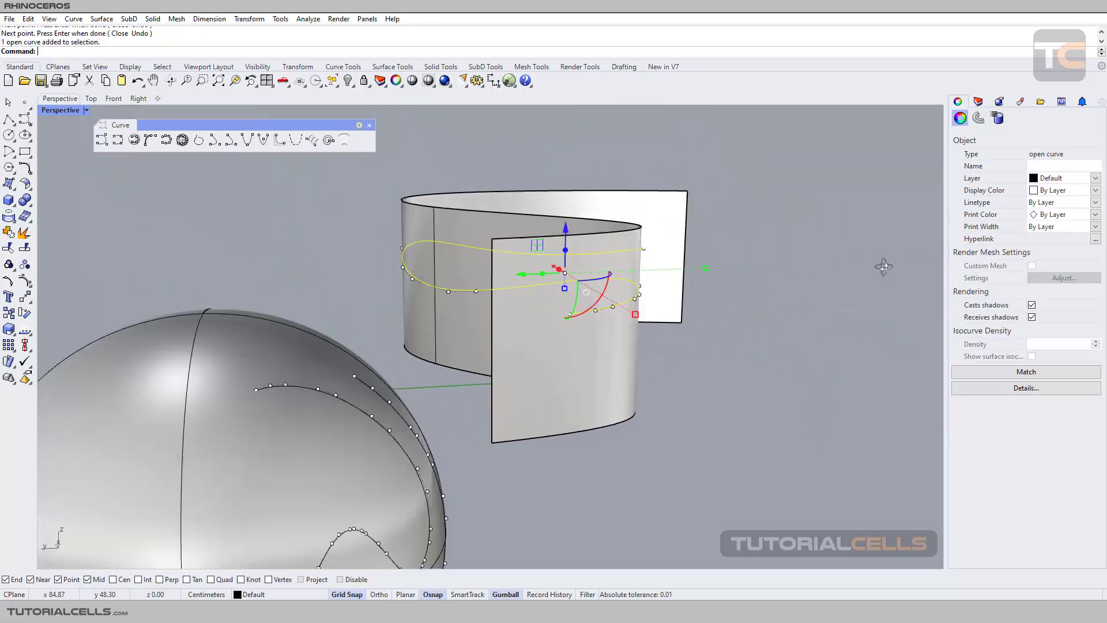